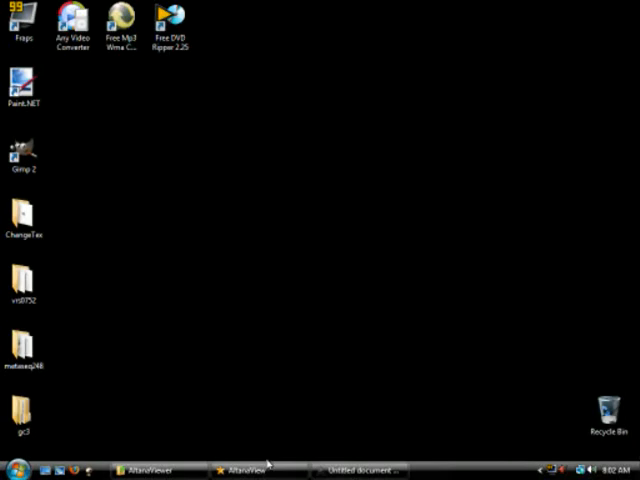
pyautogui.moveTo(244, 344)
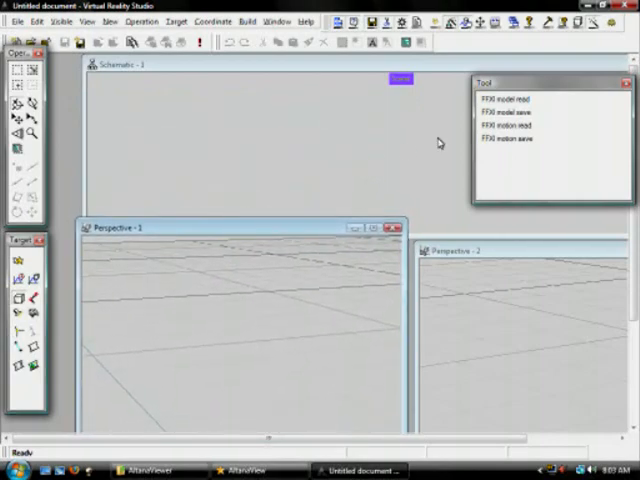
# Bring up the FFXI model read properties showing the game installation folder path
pyautogui.click(512, 100)
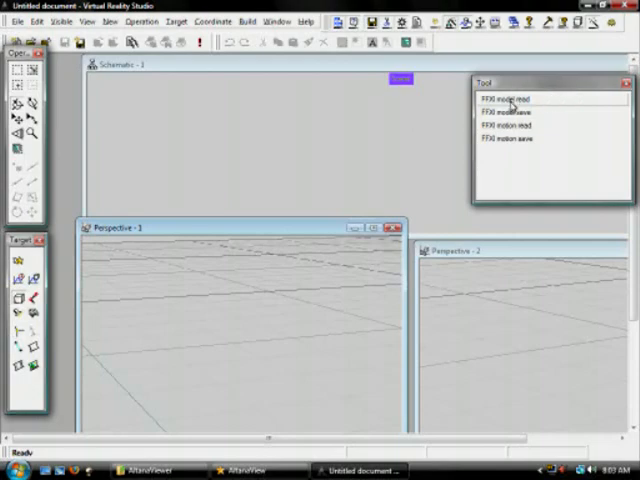
pyautogui.click(506, 100)
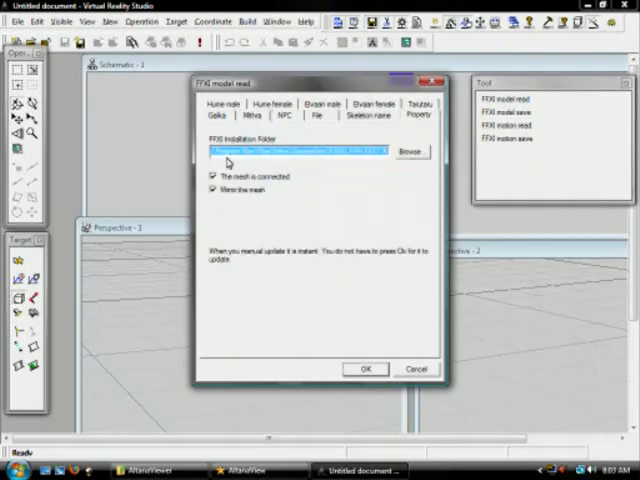
pyautogui.moveTo(378, 172)
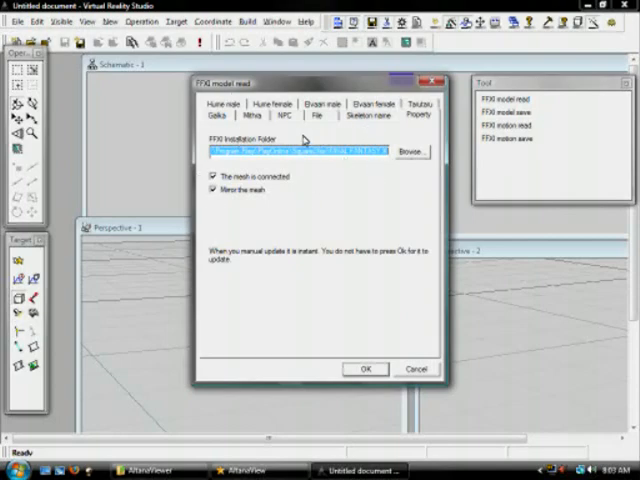
# Load a Mithra wearing Coral Merman's Harness chosen from the Body list
pyautogui.click(252, 116)
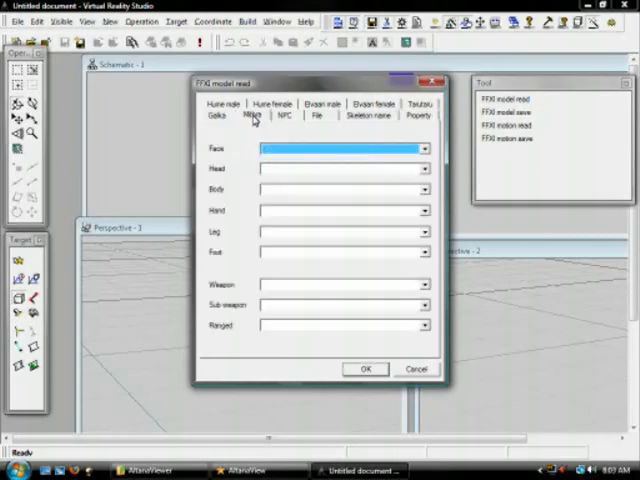
pyautogui.click(424, 188)
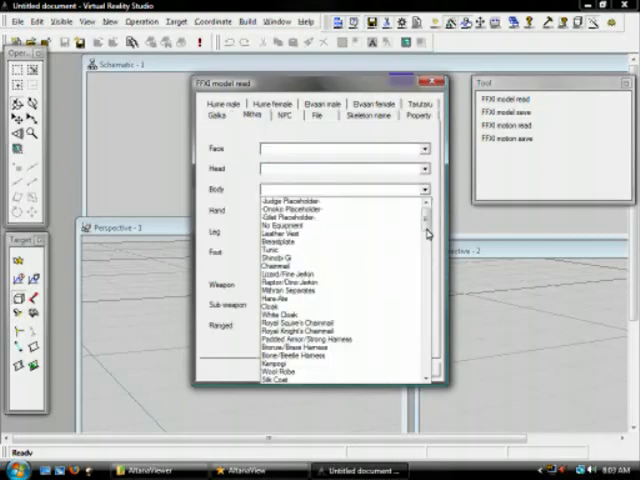
pyautogui.scroll(-3)
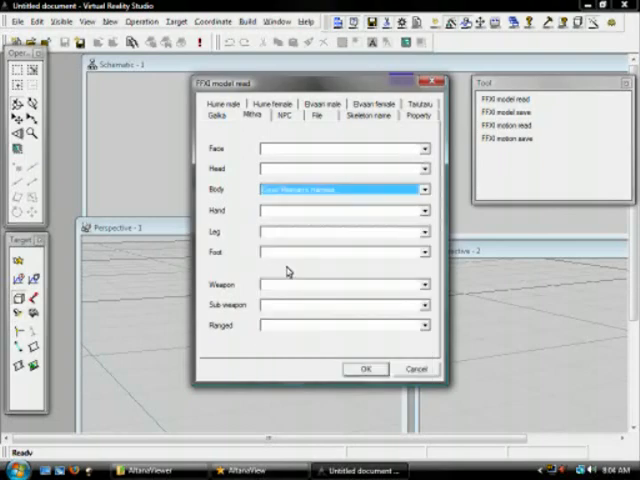
pyautogui.click(364, 368)
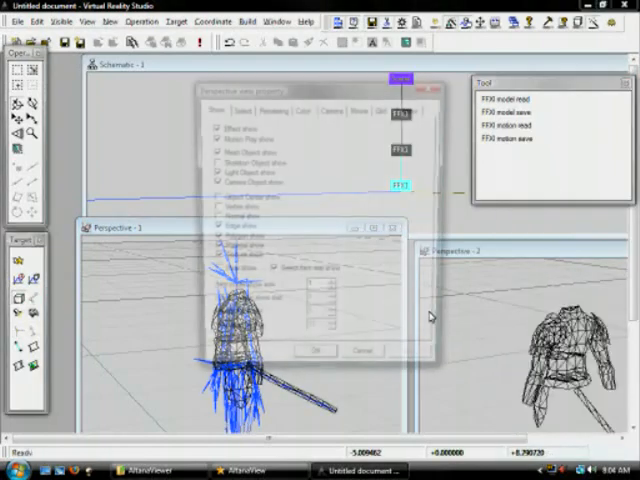
# Switch the perspective view to a textured rendering type so the harness shows in colour
pyautogui.click(272, 110)
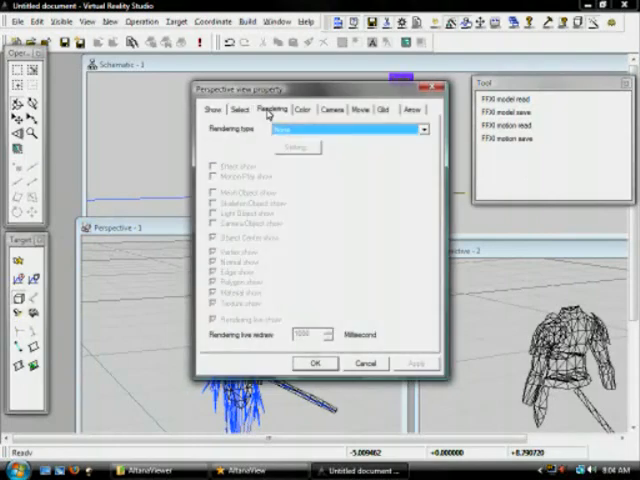
pyautogui.click(352, 130)
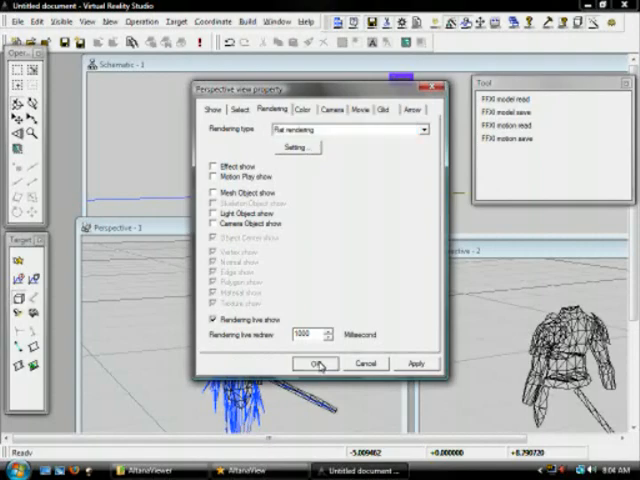
pyautogui.click(316, 364)
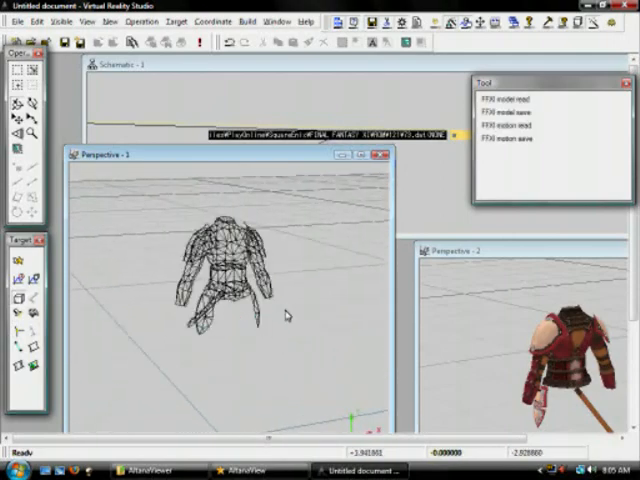
pyautogui.rightClick(284, 316)
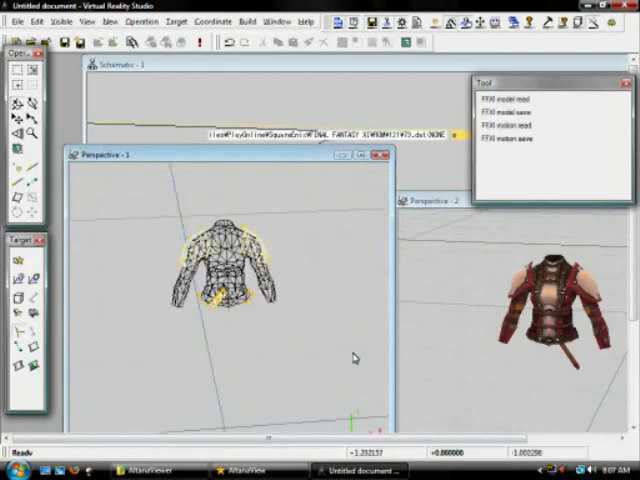
# Inspect the edited harness, then save it back into the game DAT file
pyautogui.moveTo(356, 358); pyautogui.dragTo(264, 290)
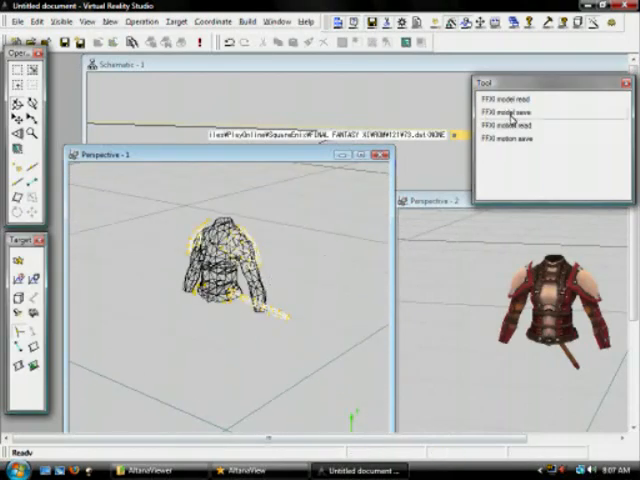
pyautogui.click(510, 116)
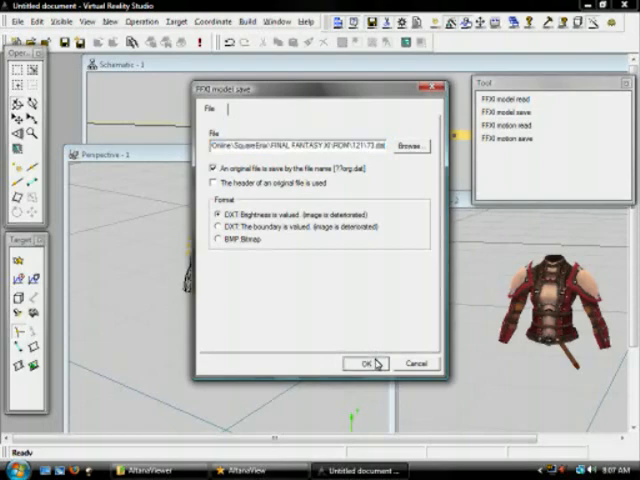
pyautogui.click(366, 362)
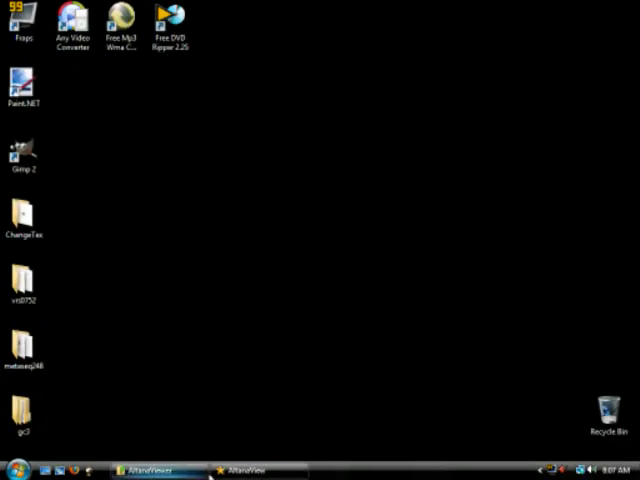
# Preview the saved harness in AltanaView on a Hume Female, then on a Mithra
pyautogui.click(150, 470)
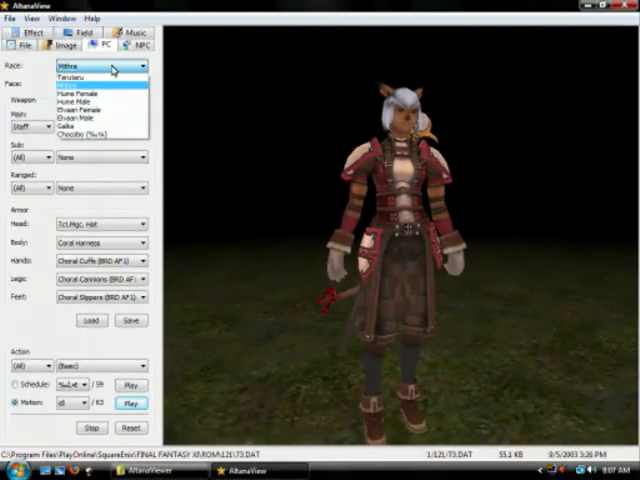
pyautogui.click(84, 96)
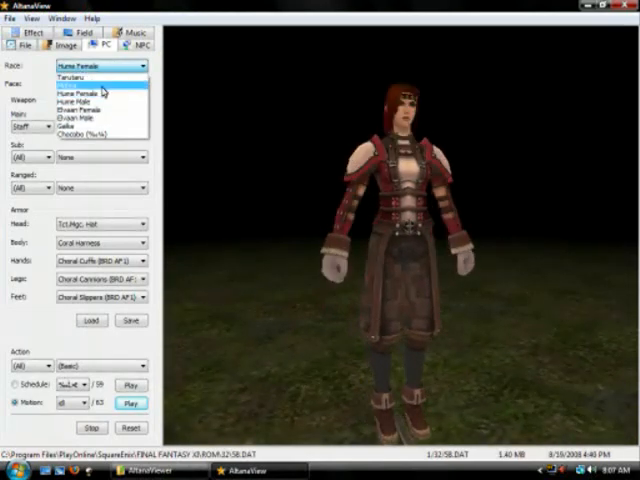
pyautogui.click(78, 122)
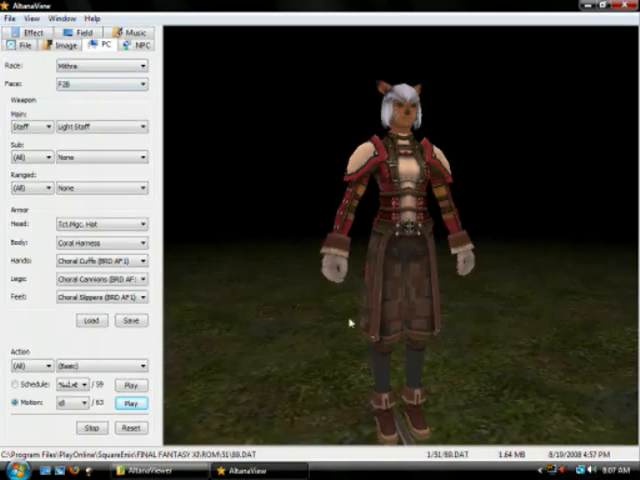